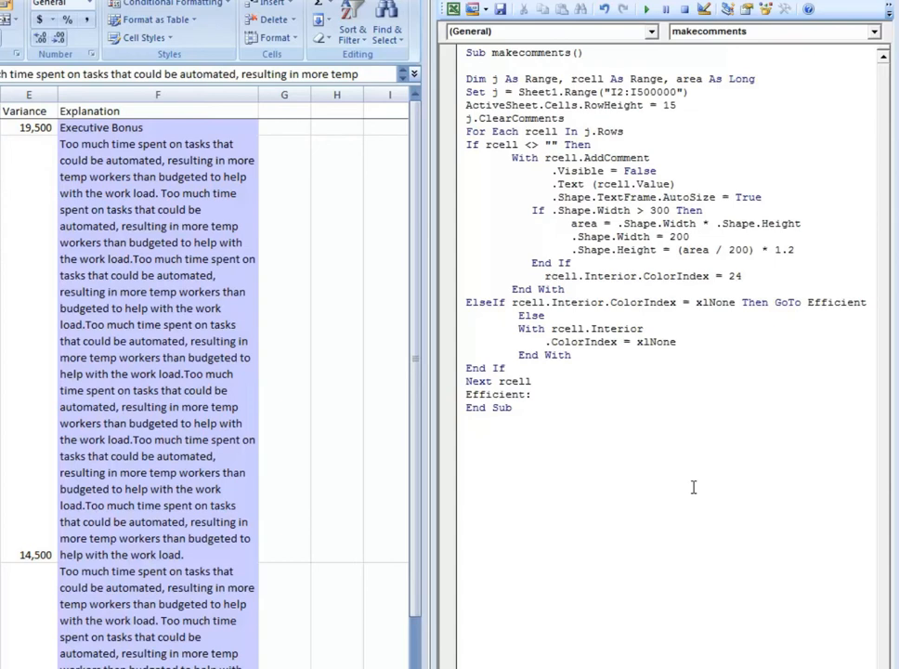
mouse_move(325, 361)
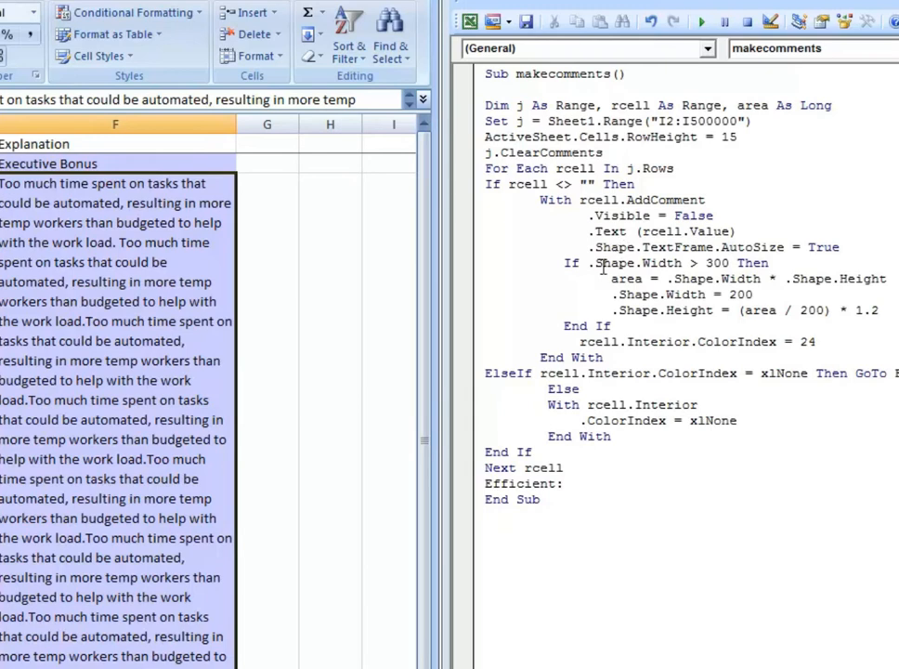
mouse_move(558, 104)
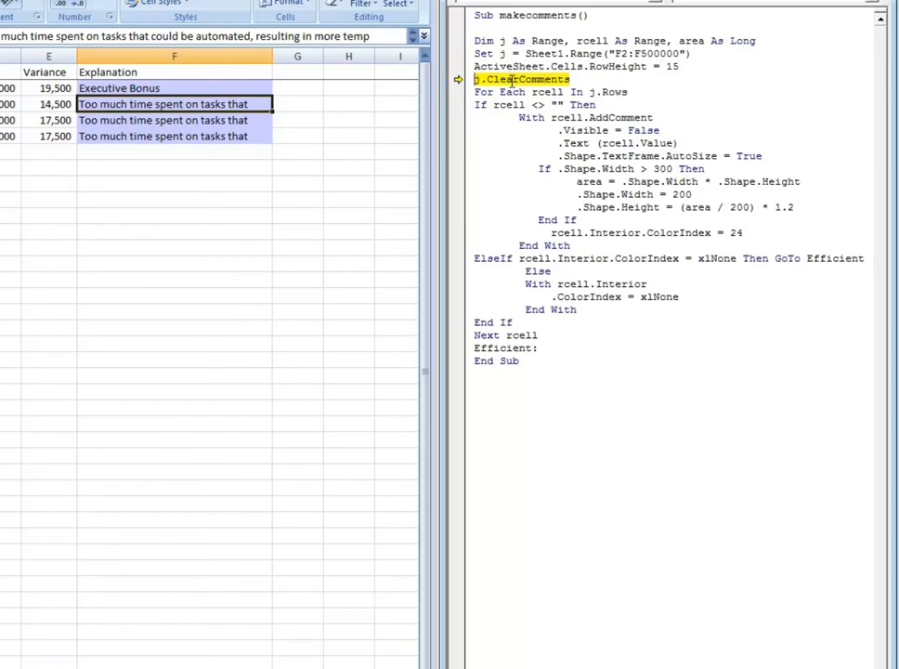
click(175, 296)
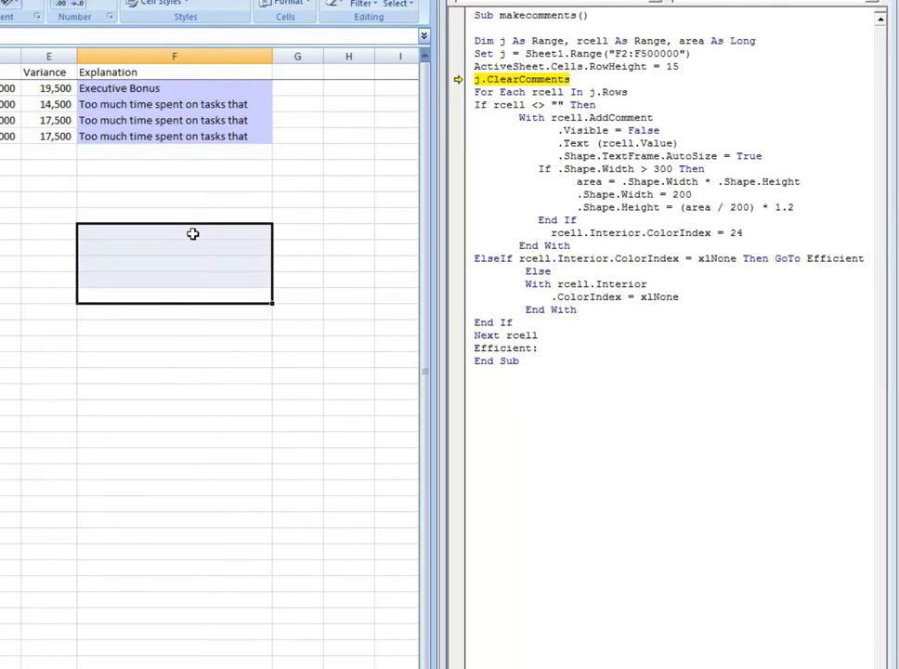
mouse_move(195, 234)
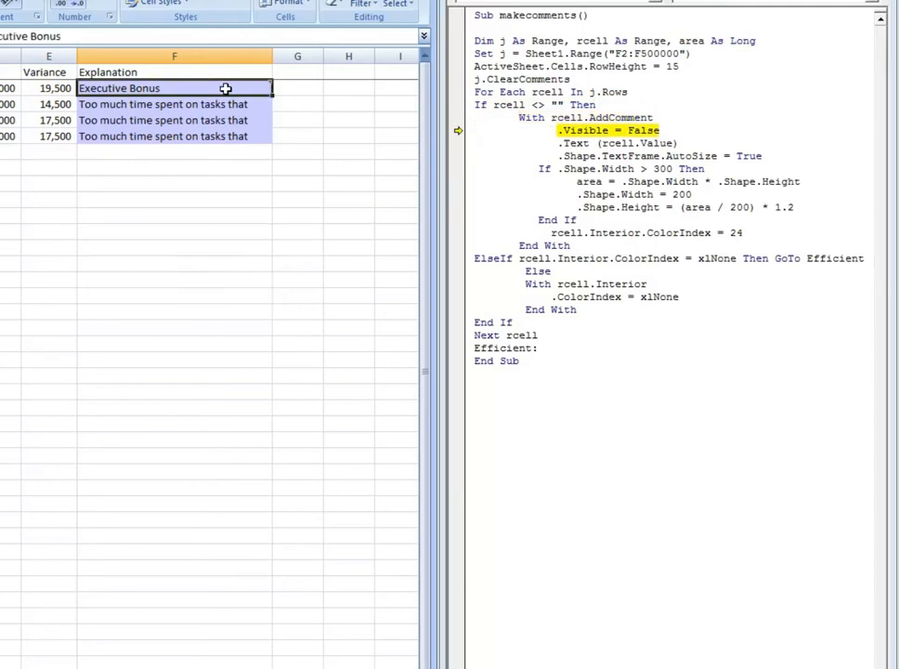
Show the Edit/Delete/Show Comment options on the Executive Bonus cell F2
right_click(224, 90)
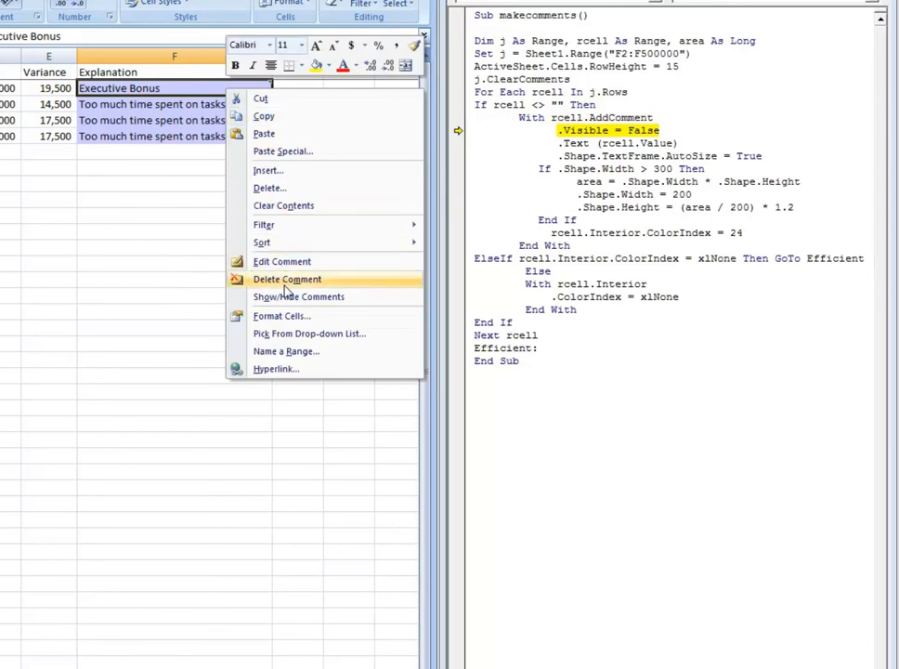
click(286, 279)
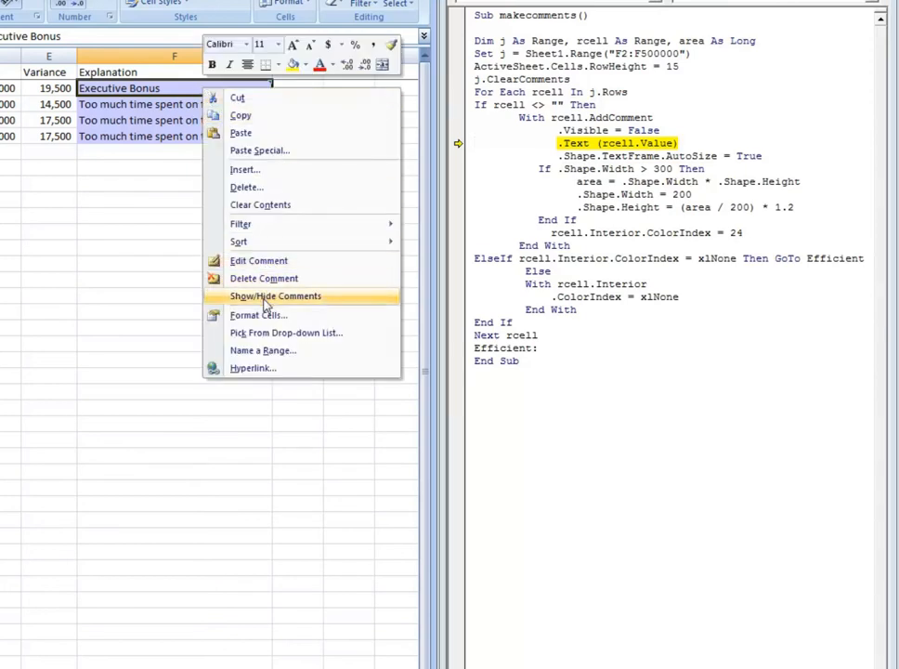
click(275, 296)
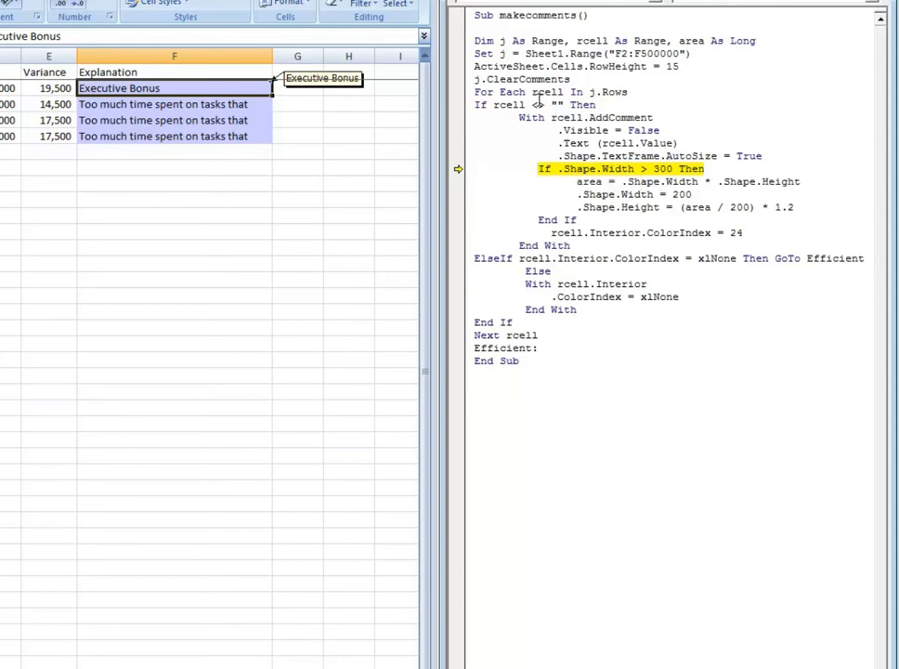
Step makecomments until it halts on the 'If .Shape.Width > 300 Then' line
click(475, 168)
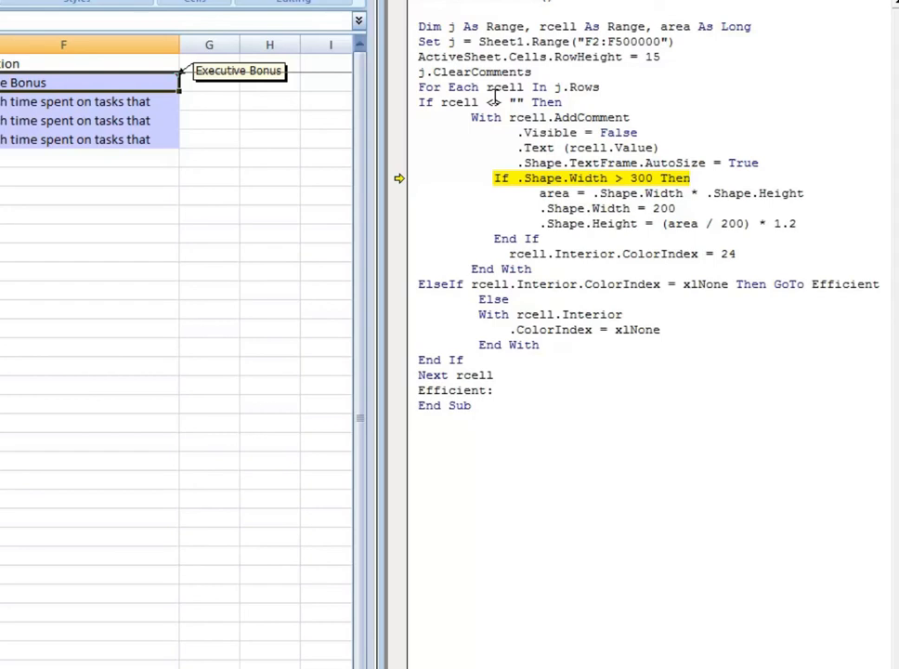
click(420, 179)
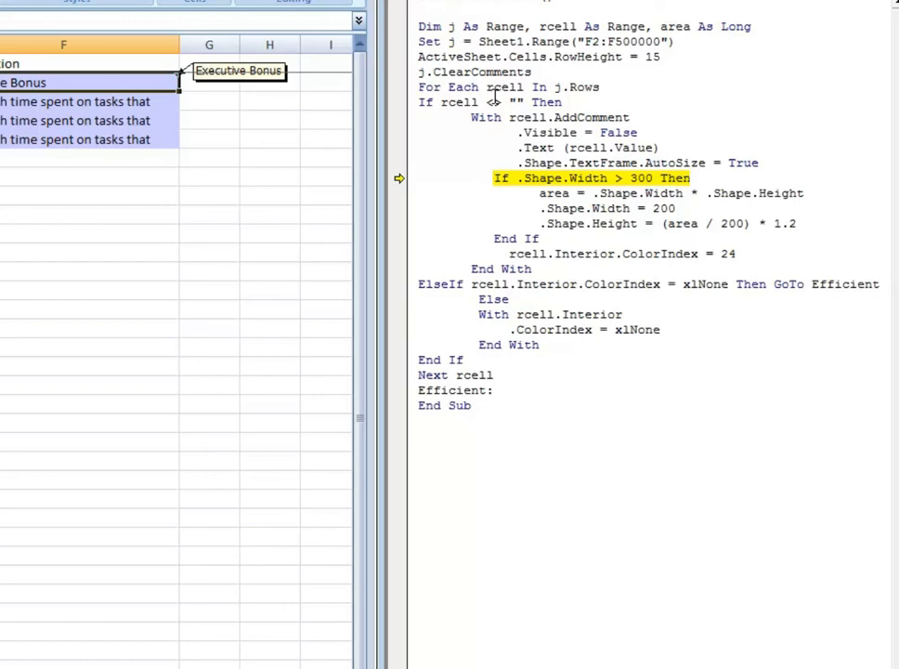
Step past the width check and the ColorIndex = 24 line to the outer End If
click(420, 178)
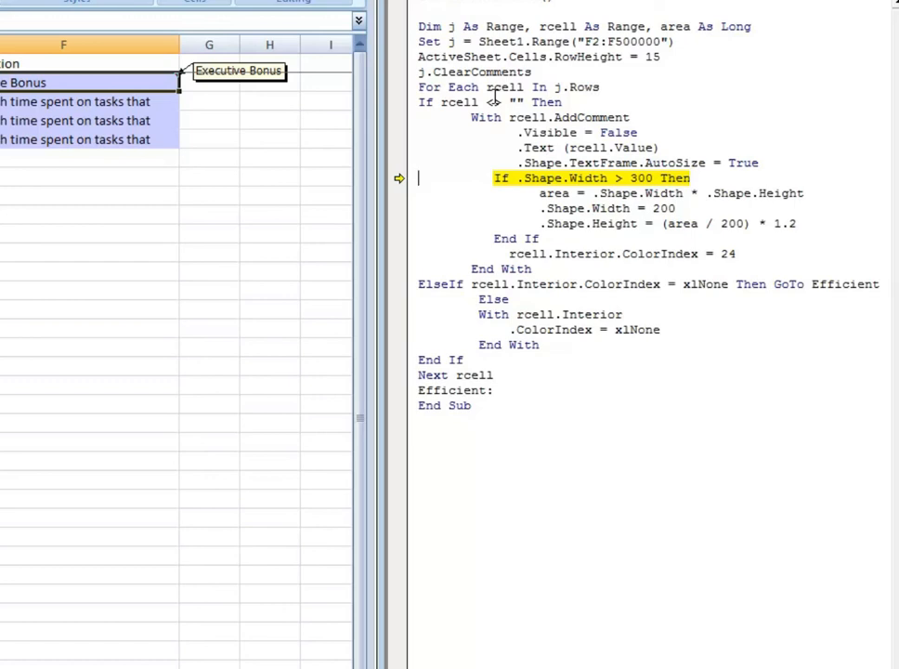
key(F8)
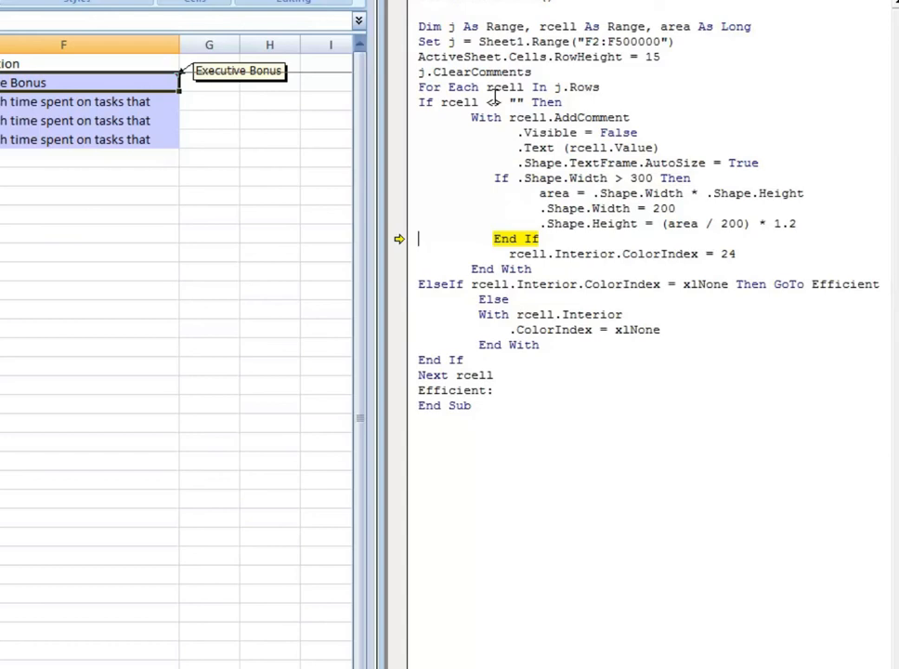
key(F8)
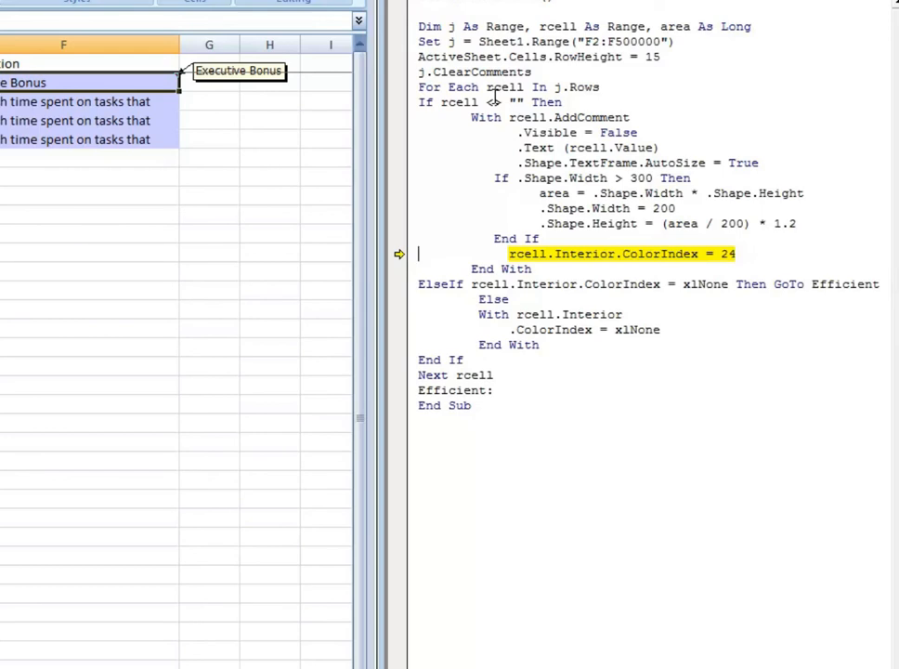
key(F8)
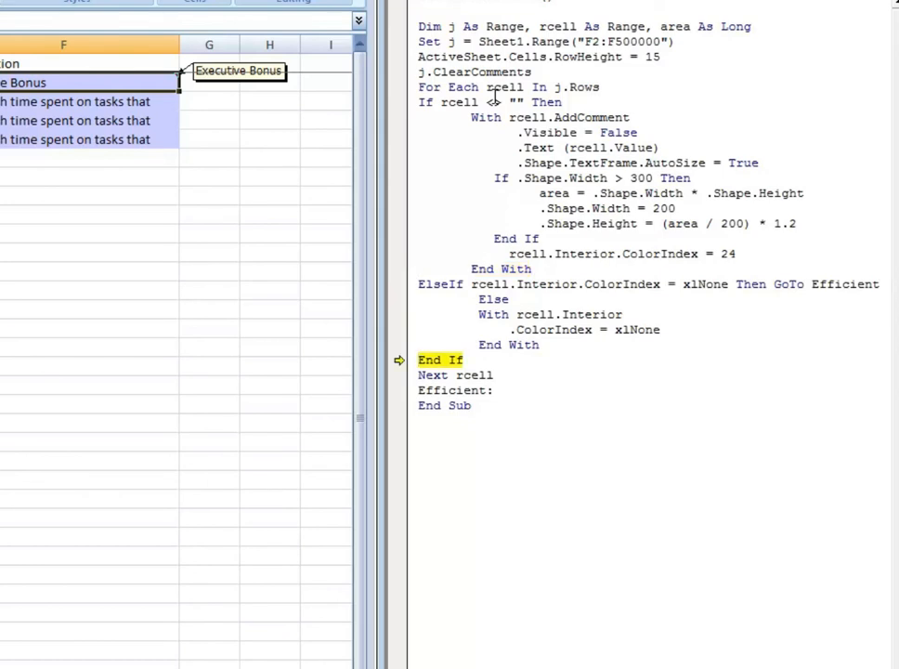
Continue the loop so the long explanation cell gets its resized comment and shading
key(F8)
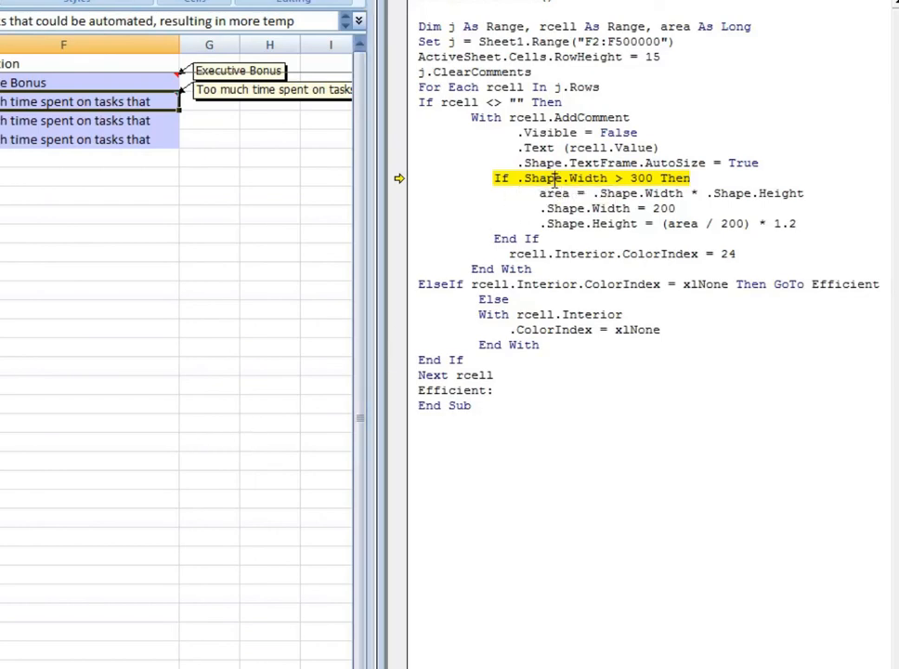
mouse_move(550, 193)
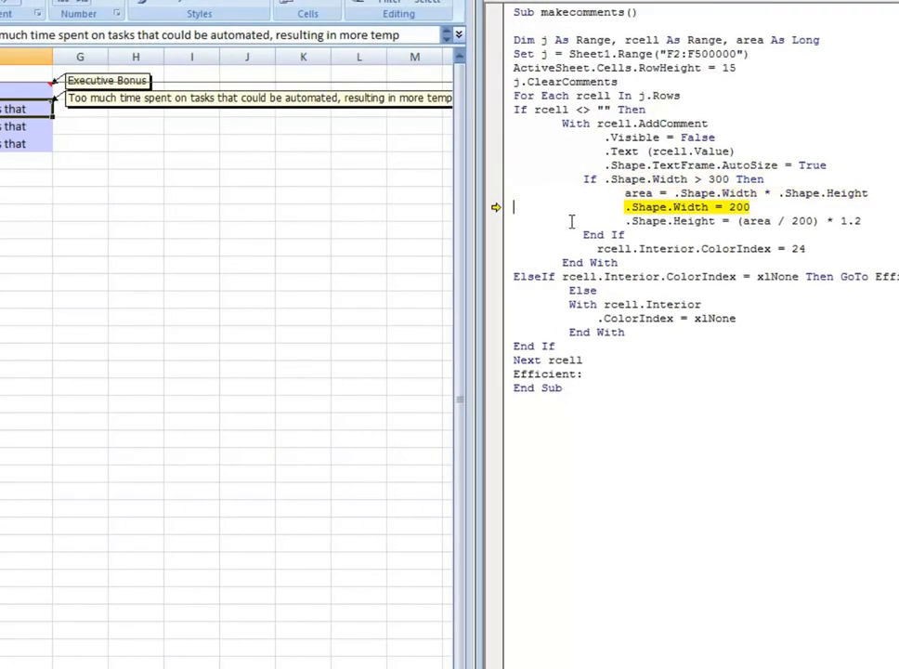
key(F8)
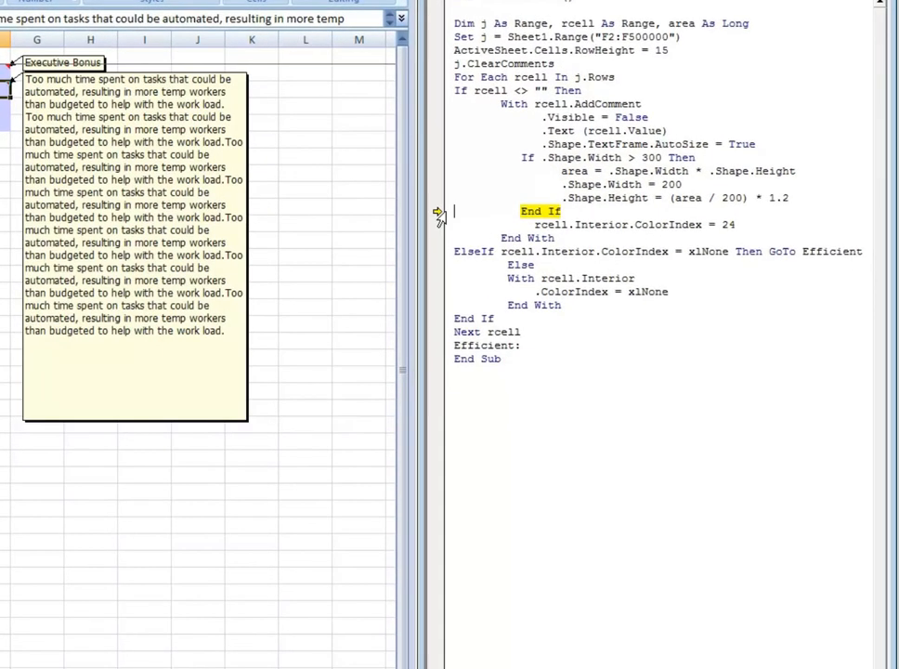
mouse_move(438, 214)
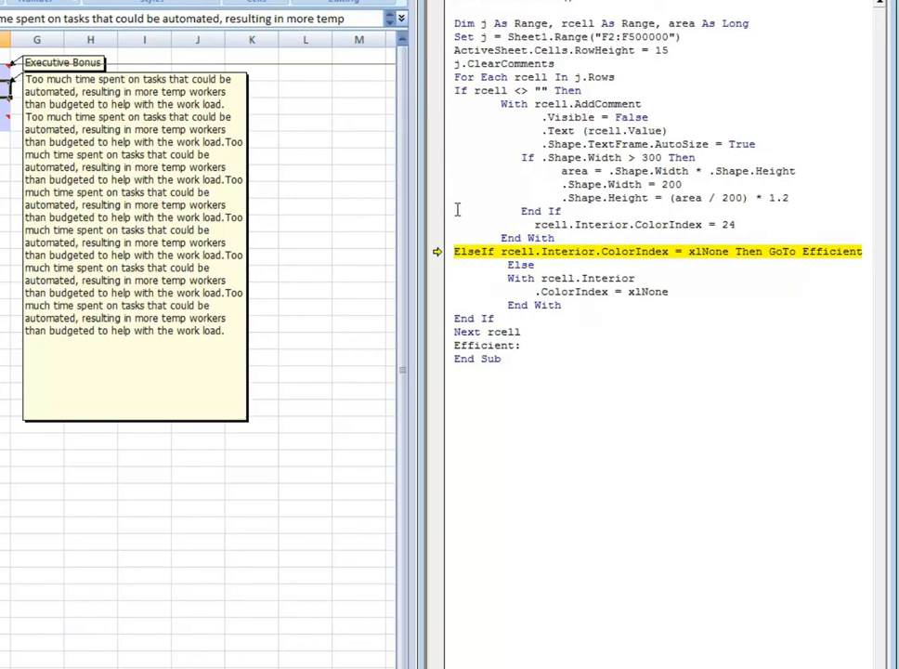
mouse_move(483, 91)
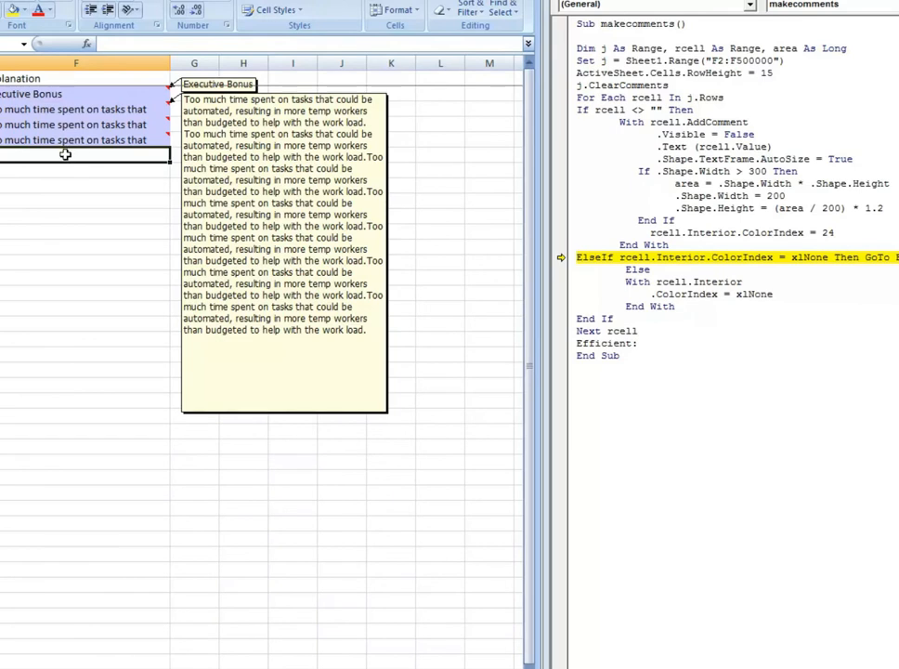
mouse_move(543, 195)
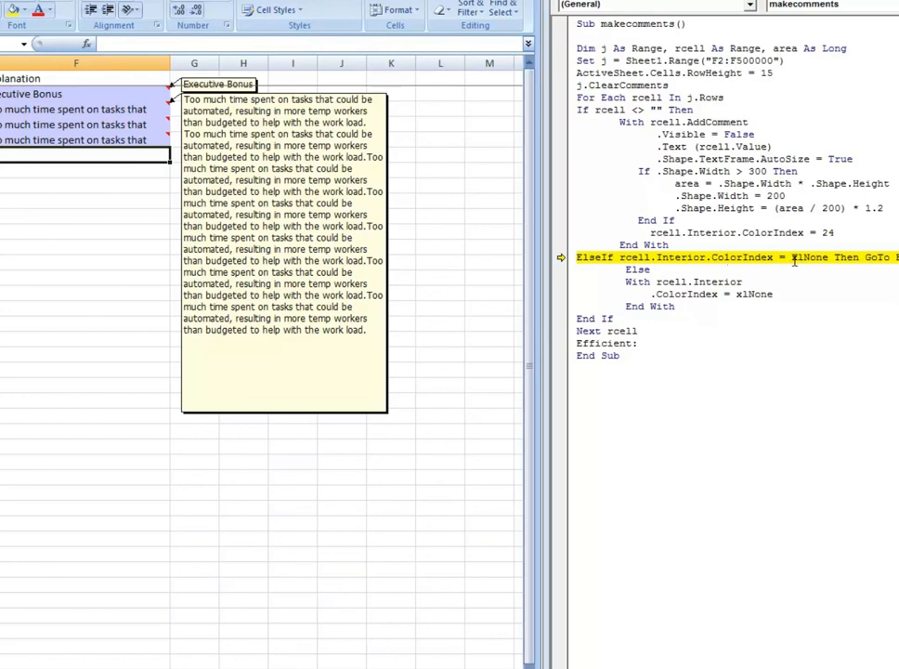
mouse_move(808, 256)
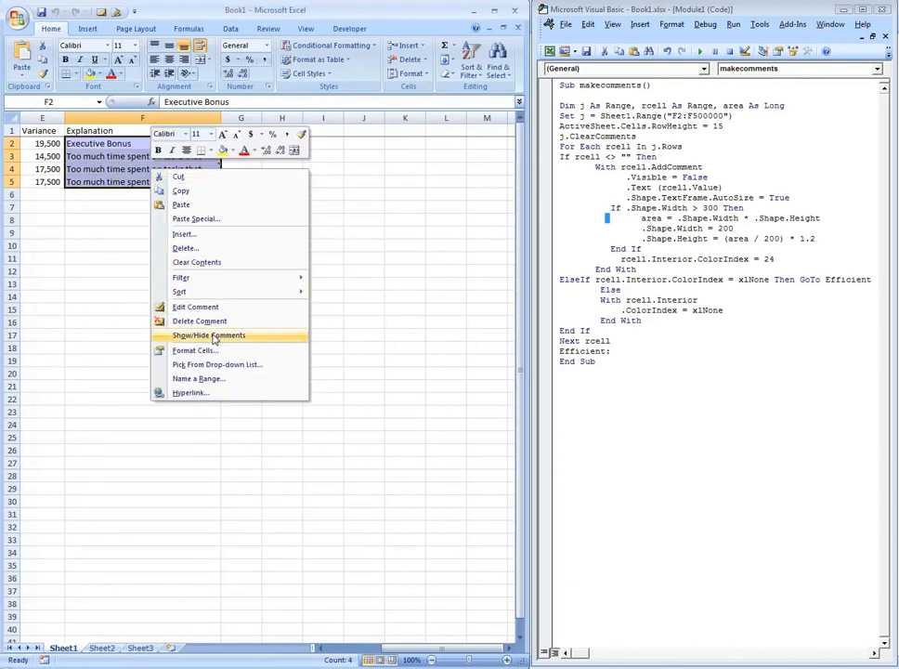
Hide the comments on F2:F5 and change the fill ColorIndex from 24 to 1
click(208, 335)
text(1)
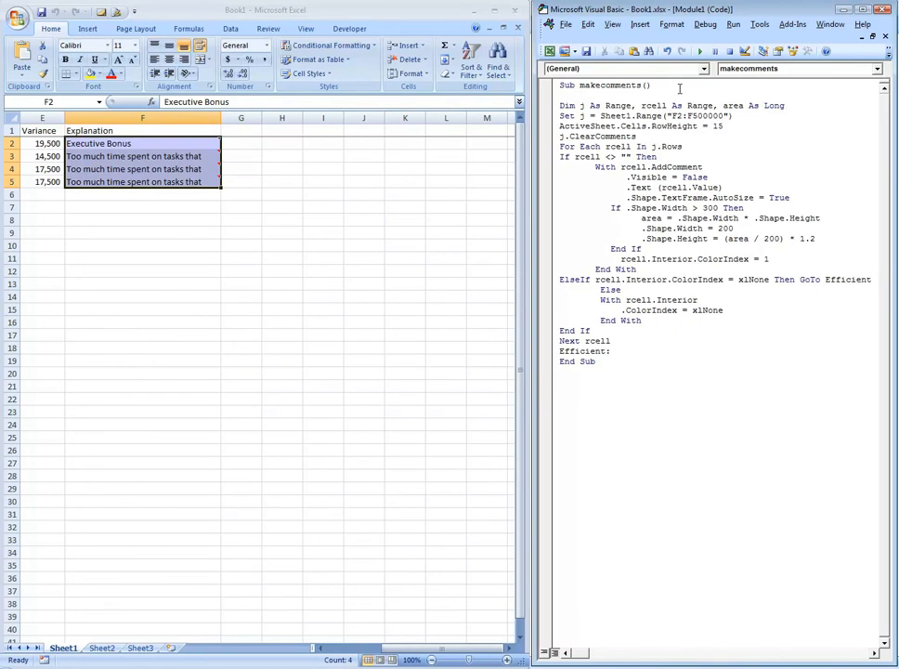
mouse_move(698, 52)
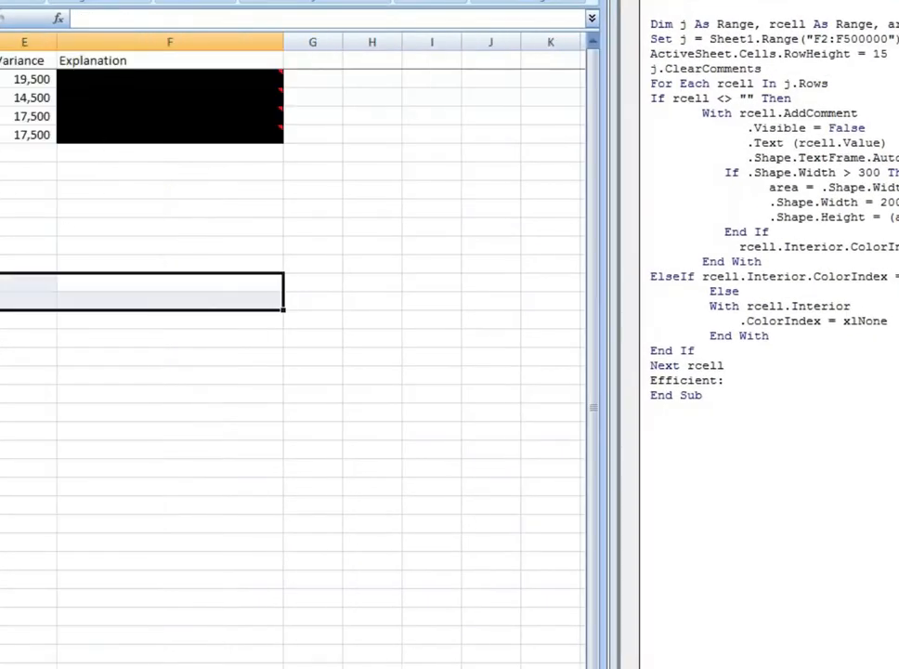
scroll(left, 3)
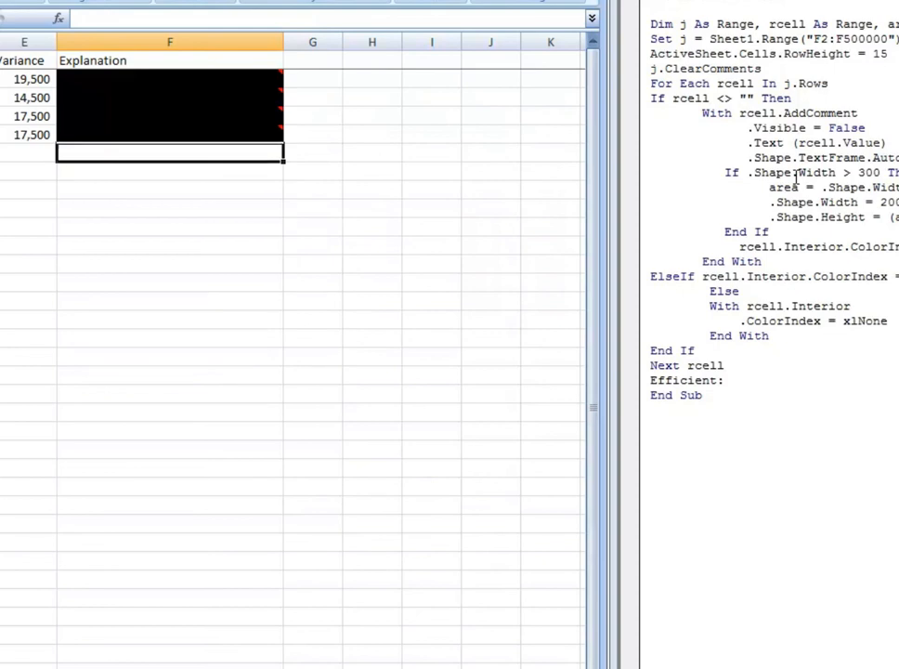
Enter 'This is a new record.' in Explanation cell F6
text(This is a new)
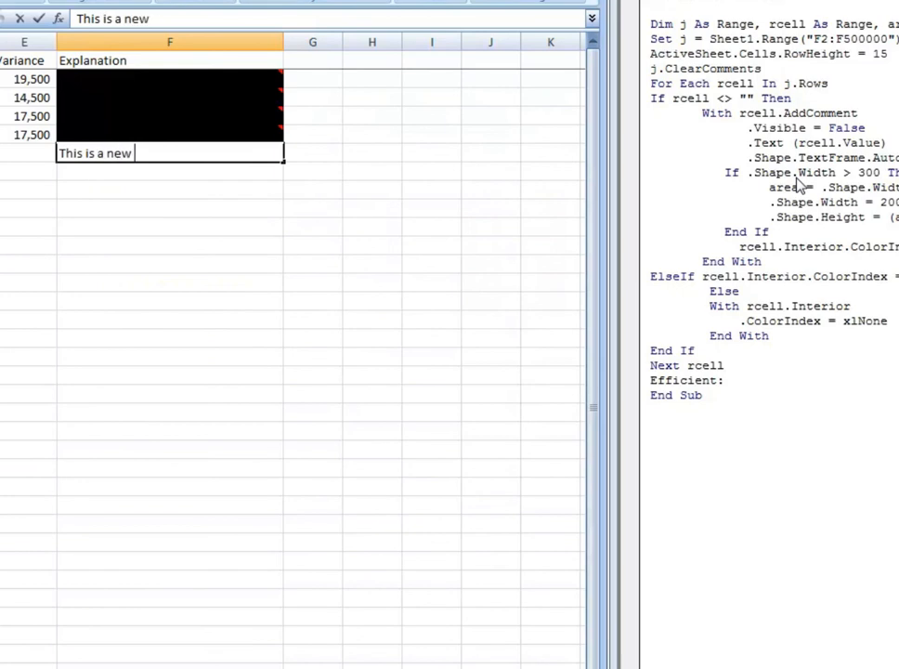
text(record.)
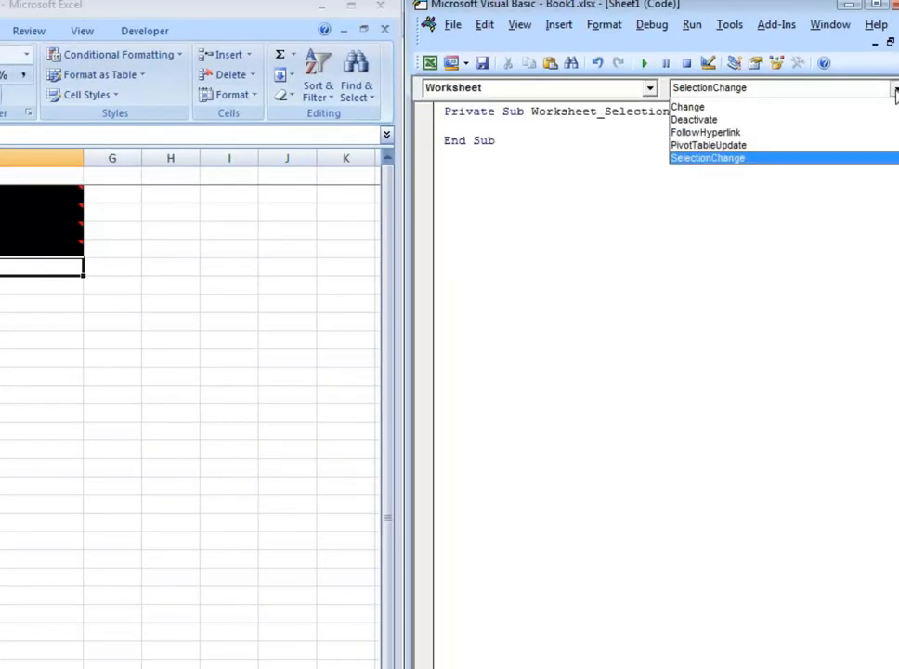
Put the comment code in Sheet1's Worksheet_Change procedure and enter 'This is also a' to test it
click(687, 106)
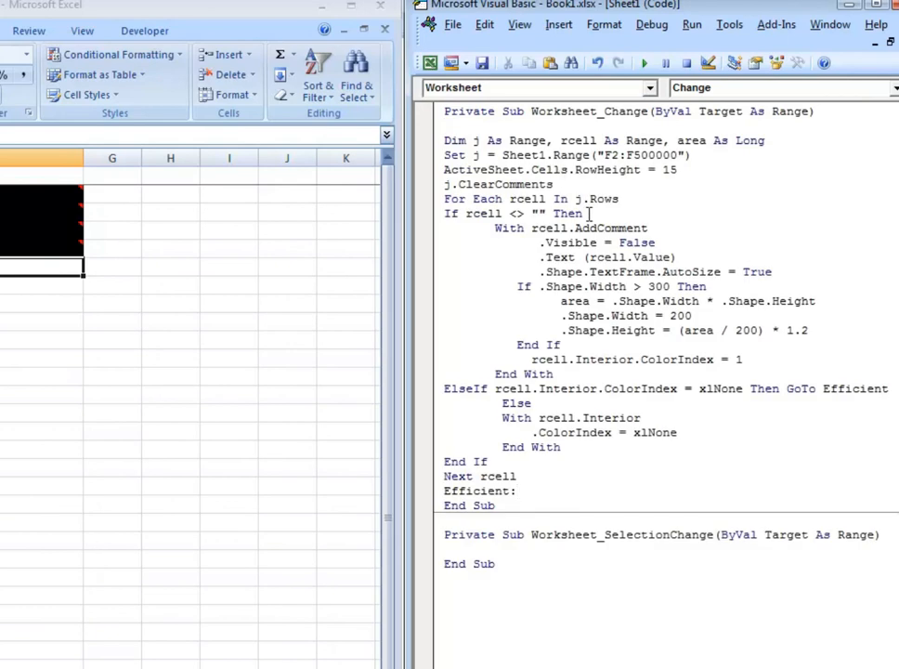
mouse_move(86, 333)
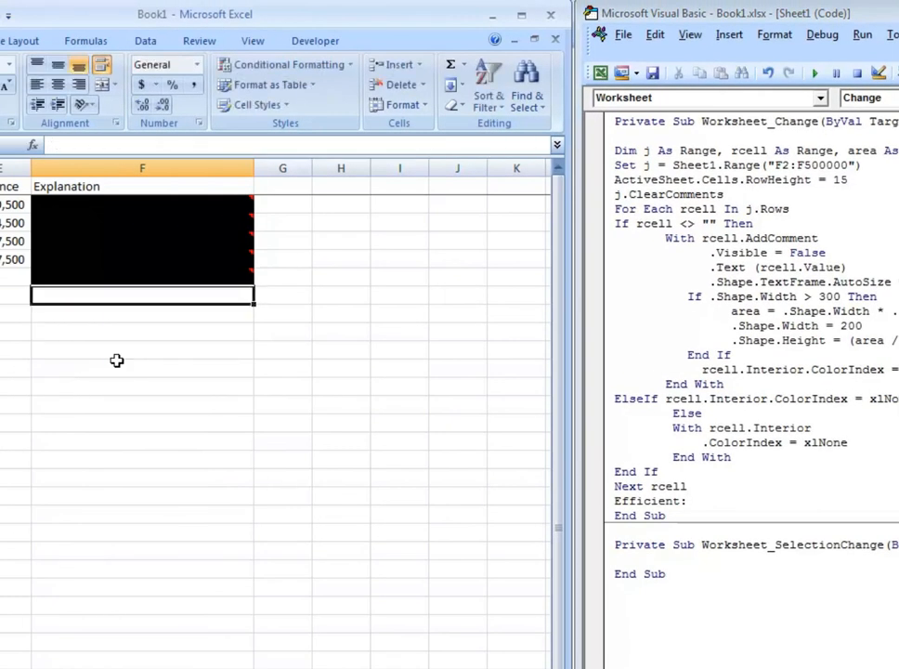
text(This is also a)
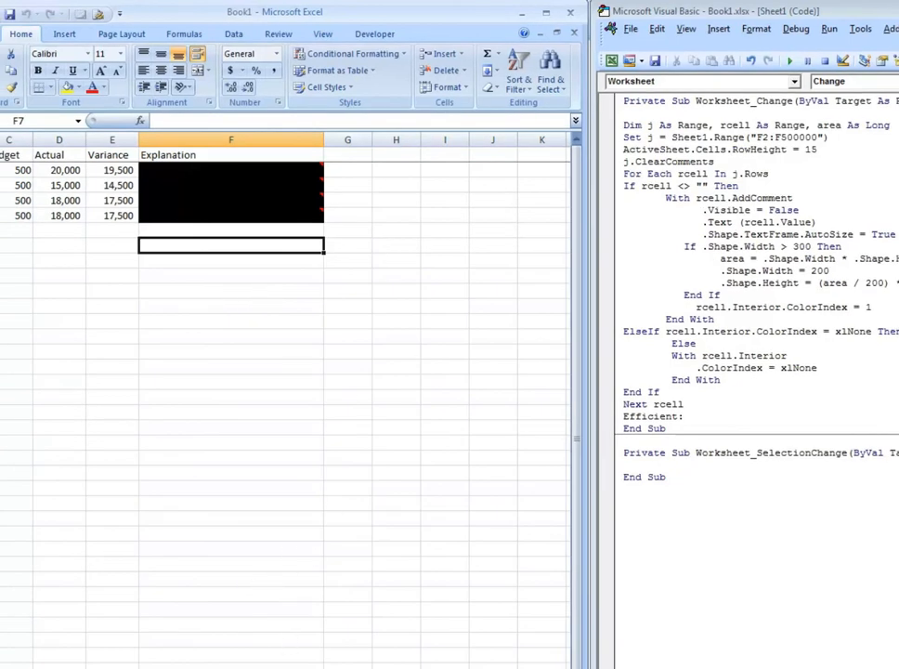
click(9, 665)
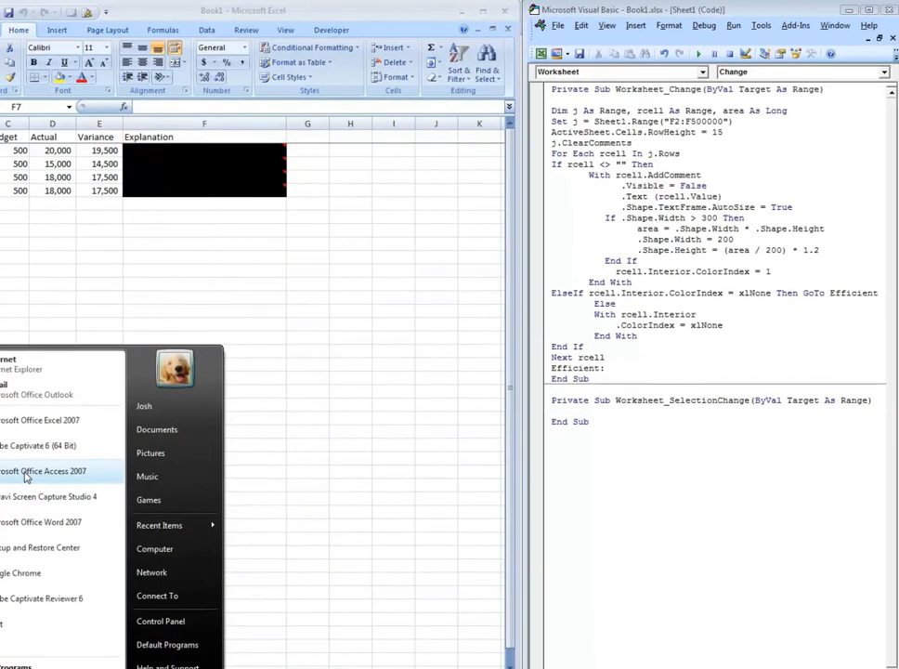
Launch Microsoft Office Access 2007 with the table of explanation records
click(43, 472)
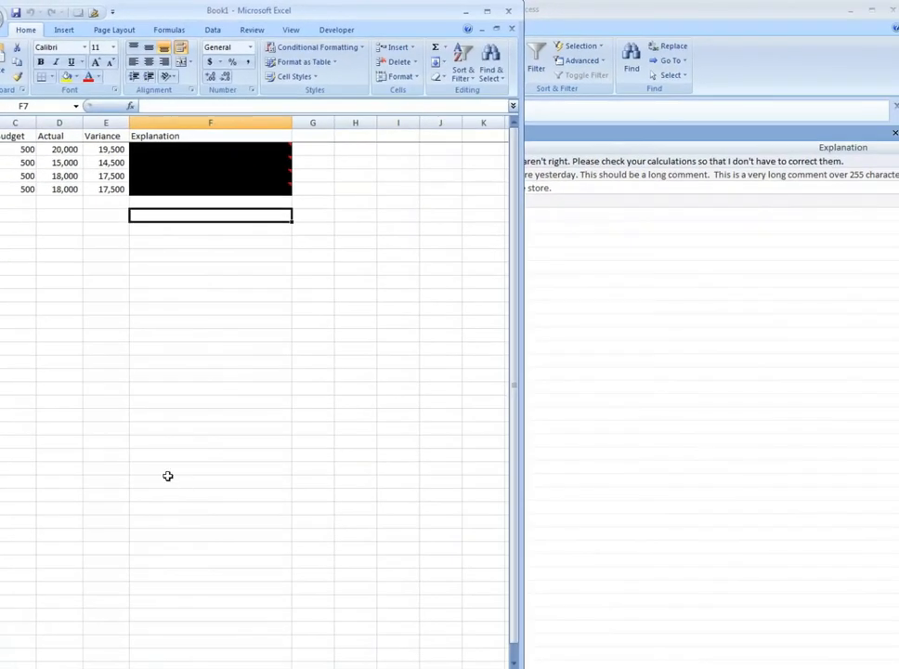
mouse_move(167, 476)
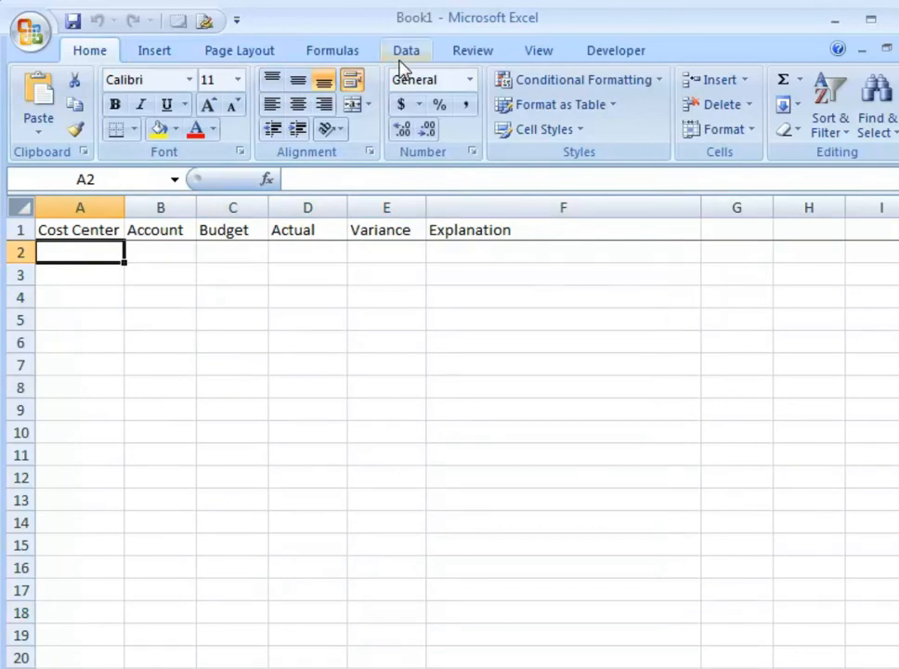
Switch to the Data ribbon on the empty headers-only sheet
click(405, 50)
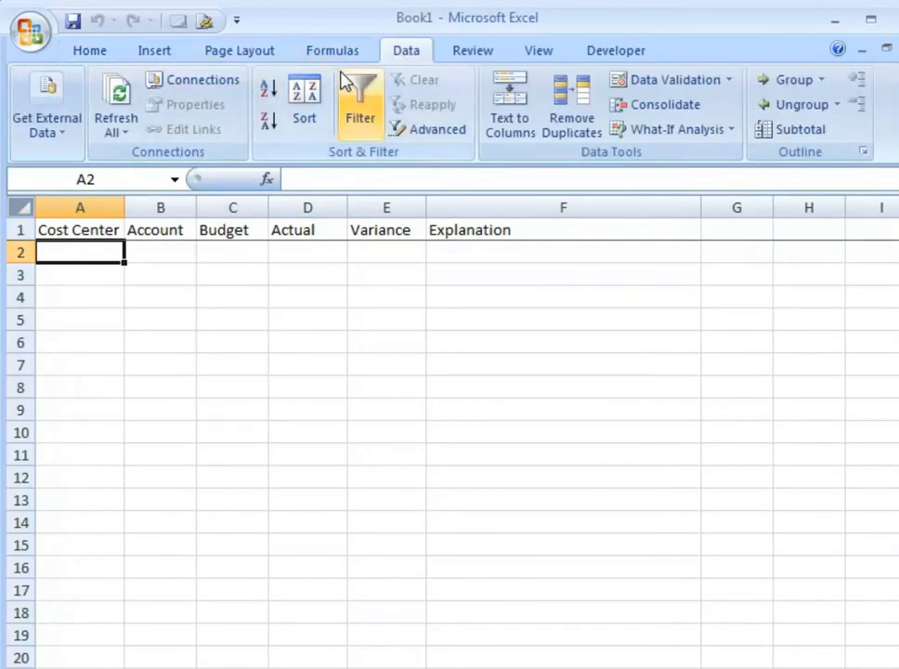
Start a Microsoft Query import and choose MS Access Database as the data source
click(46, 104)
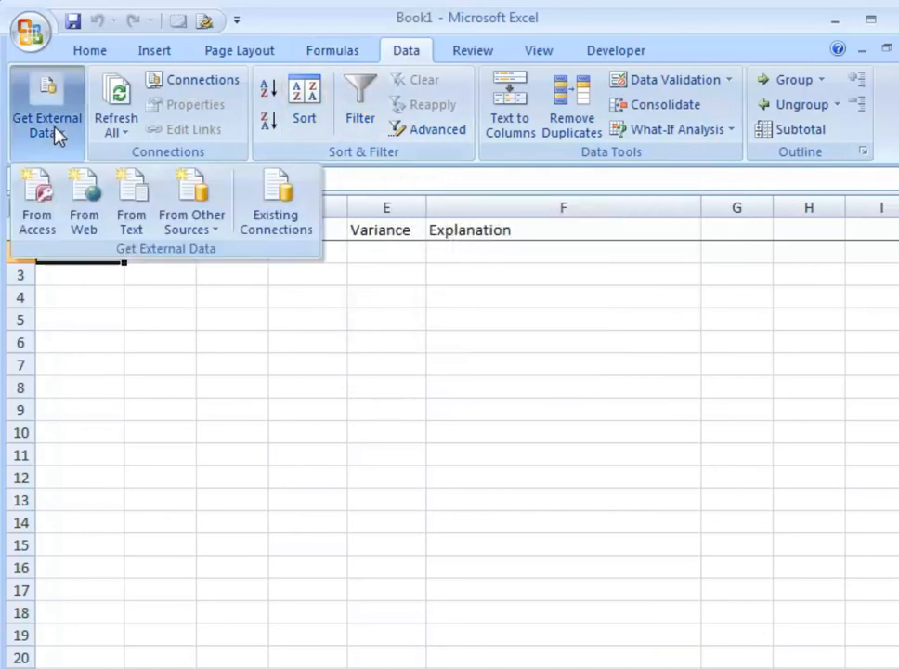
click(191, 201)
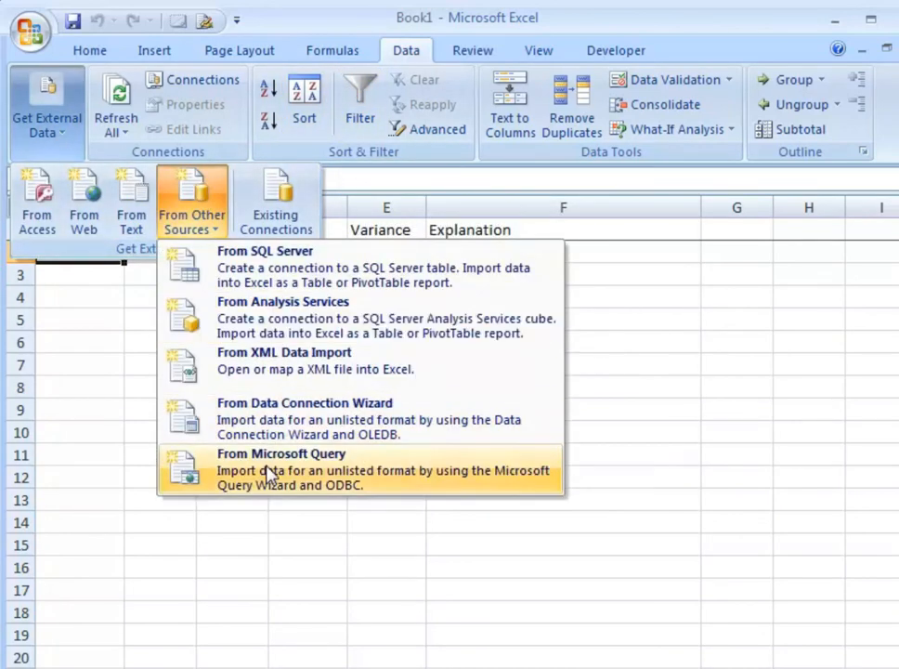
click(280, 468)
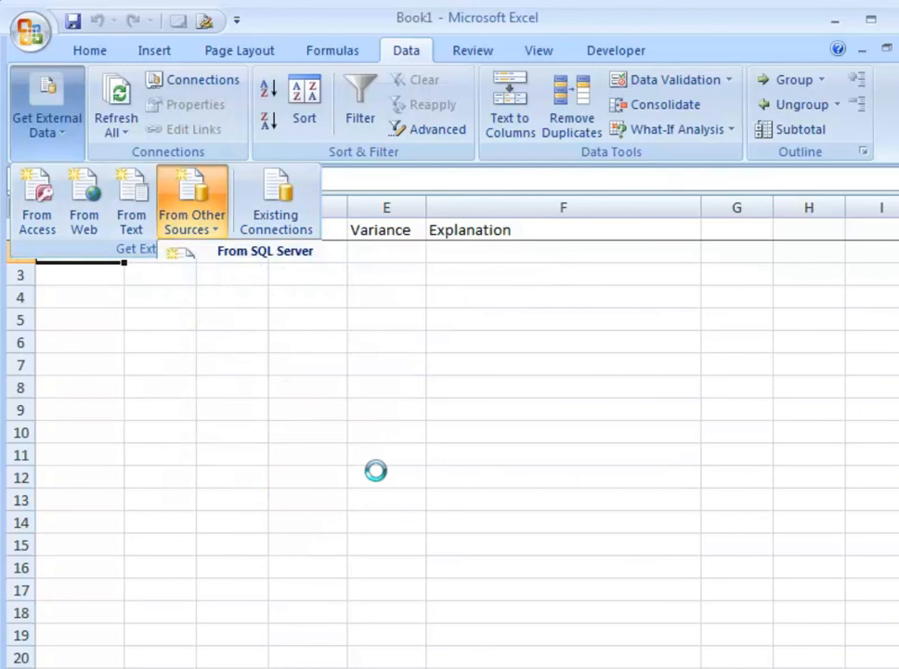
click(263, 251)
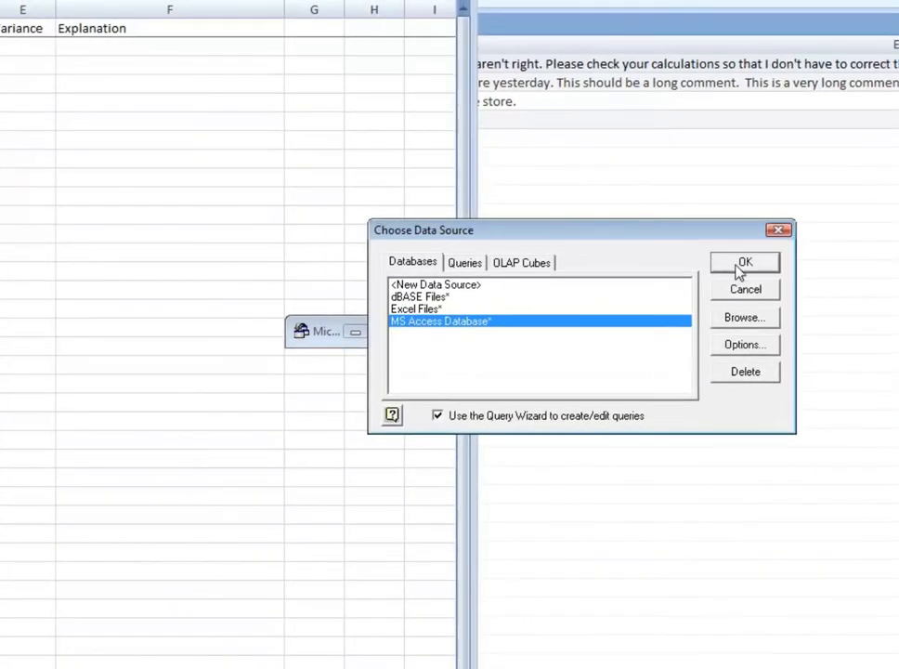
Query the chosen Access database, keep the table's columns, finish the wizard and place the data at $A$2
click(743, 262)
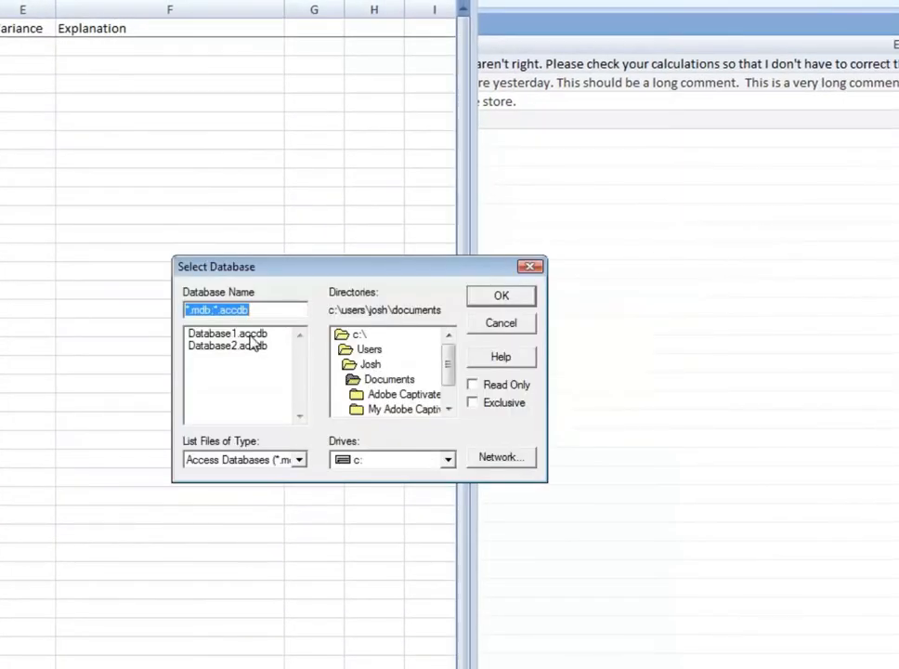
click(501, 295)
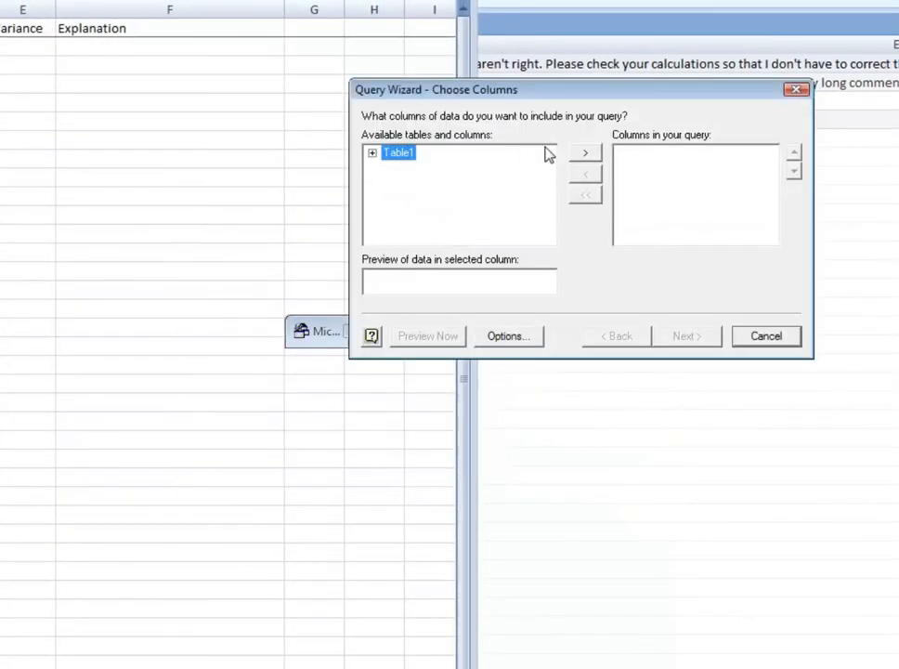
click(685, 334)
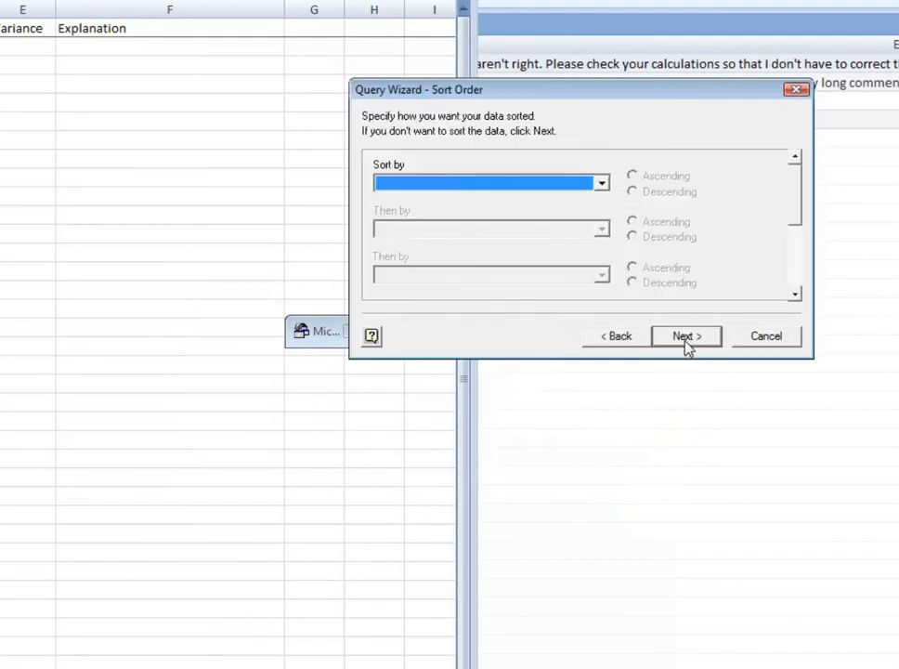
click(685, 335)
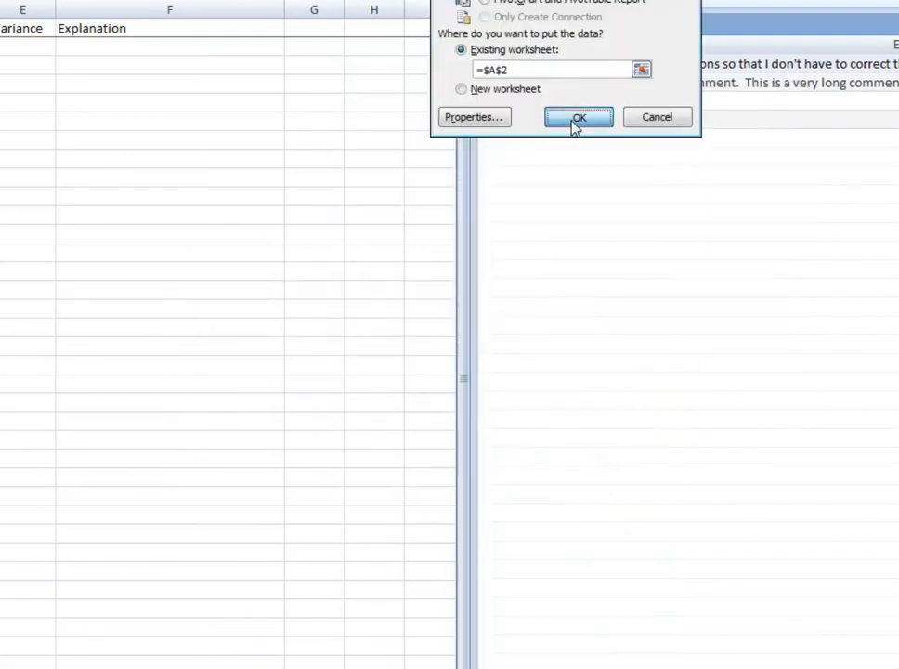
click(579, 115)
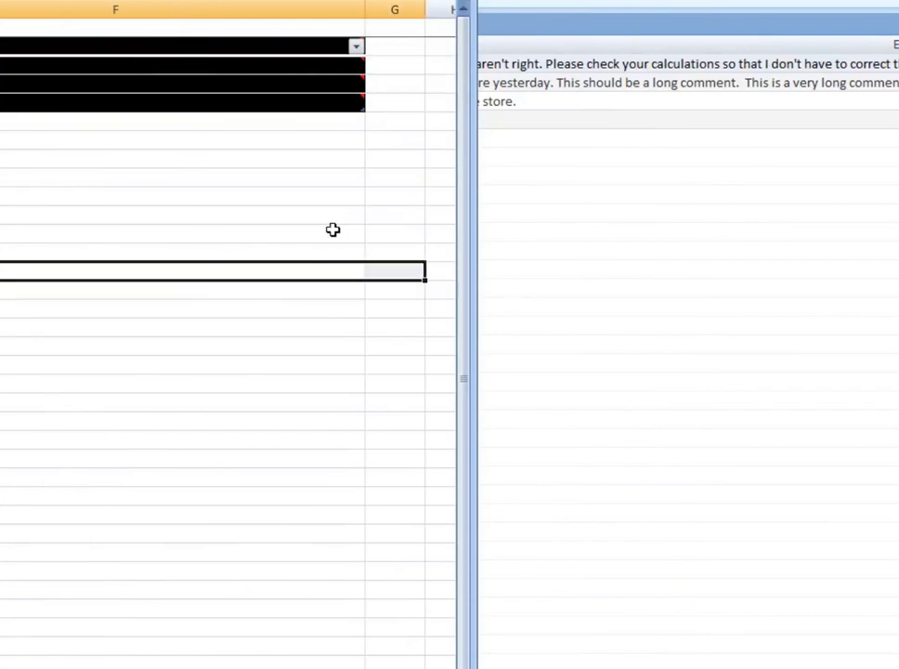
mouse_move(223, 100)
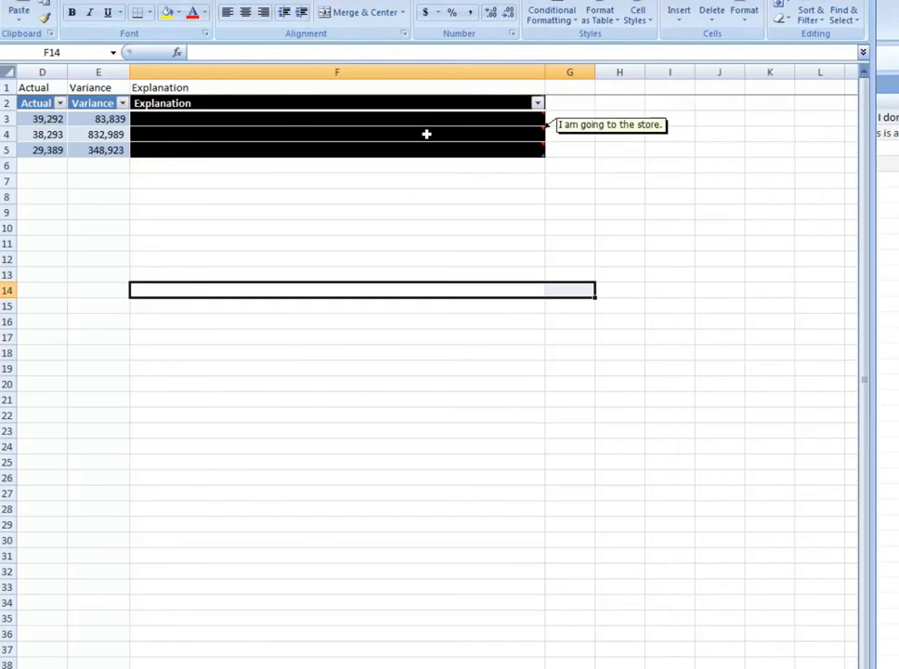
mouse_move(423, 149)
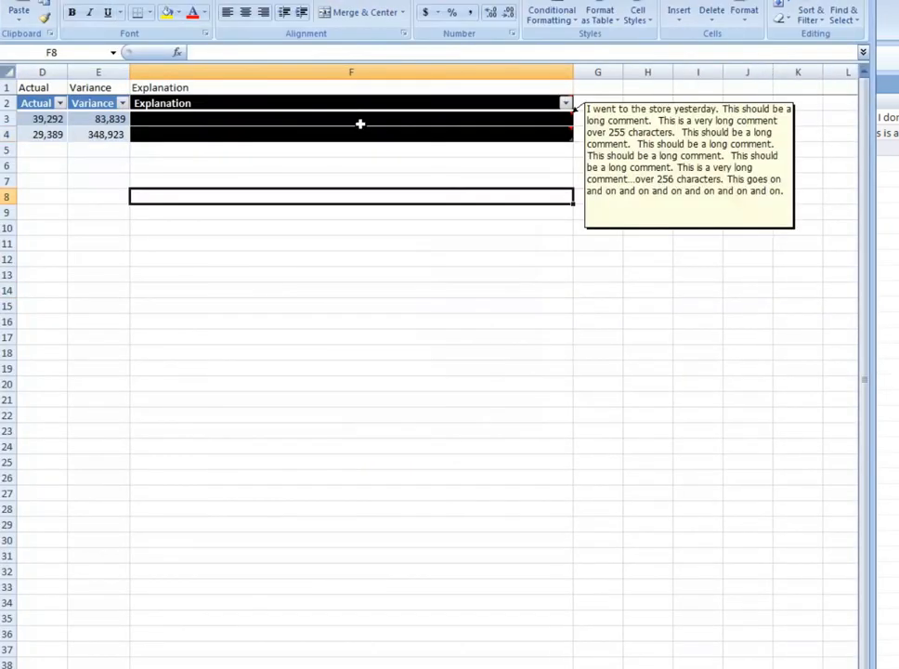
Check an Explanation cell in column F to confirm its text became a hover comment
click(351, 148)
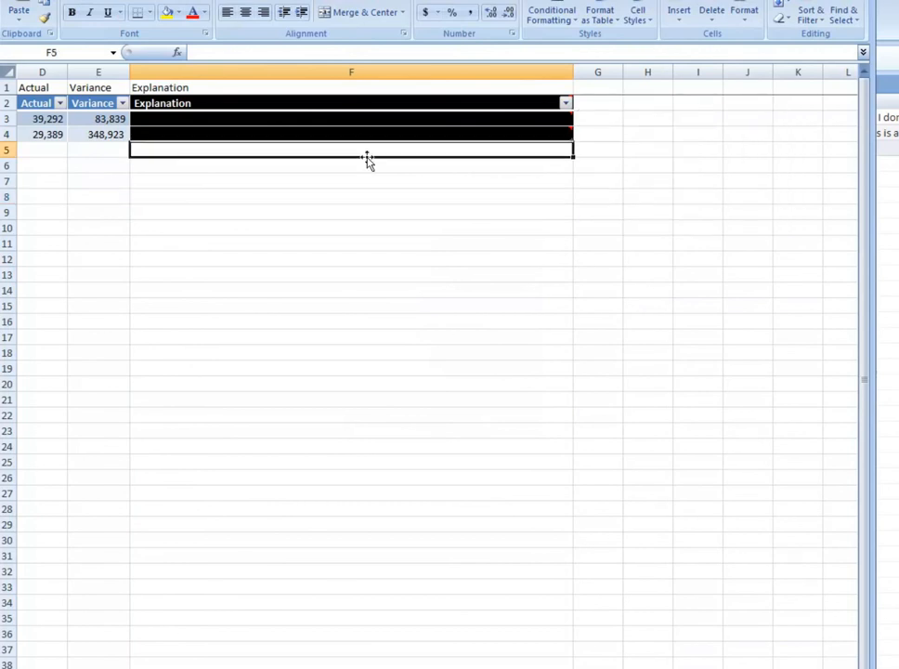
mouse_move(368, 150)
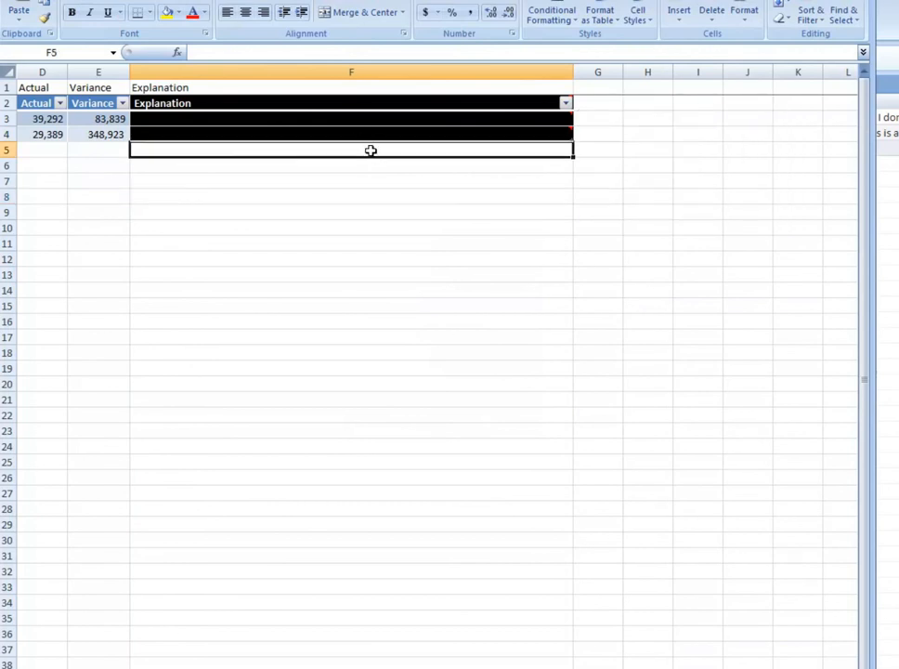
mouse_move(370, 158)
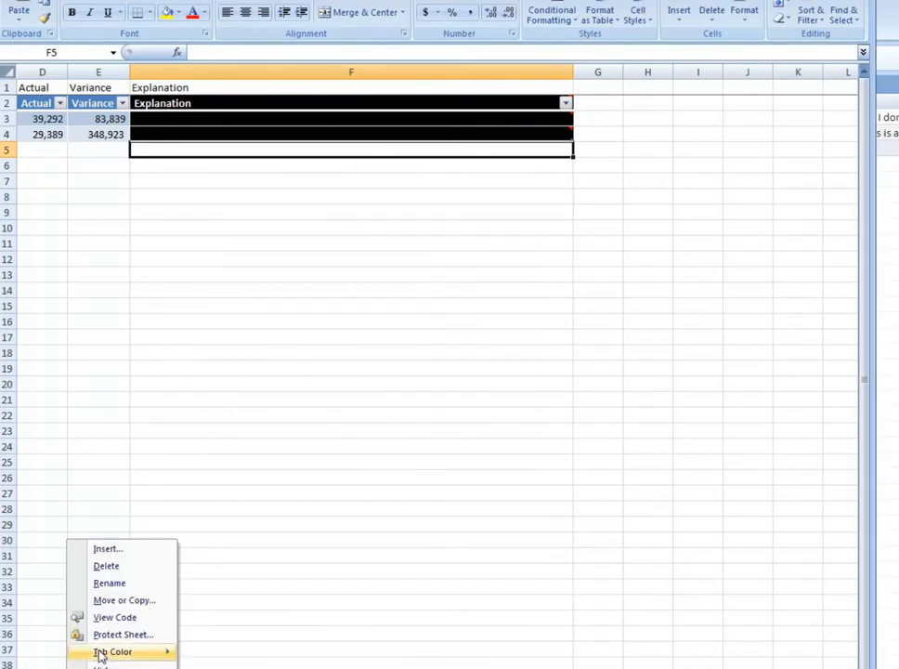
View the sheet tab's code to show the Worksheet_Change macro in the VBA Editor
click(115, 617)
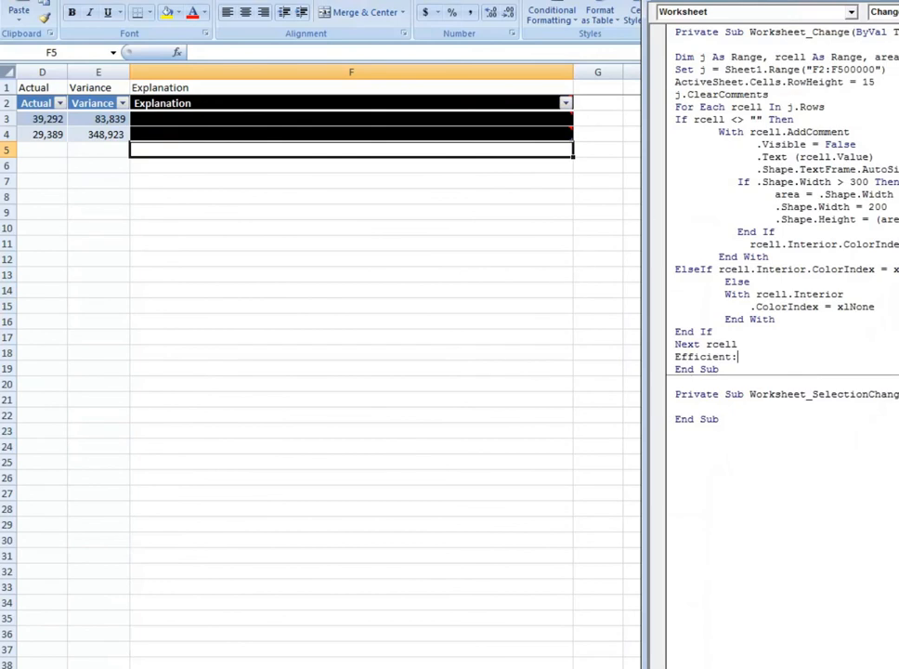